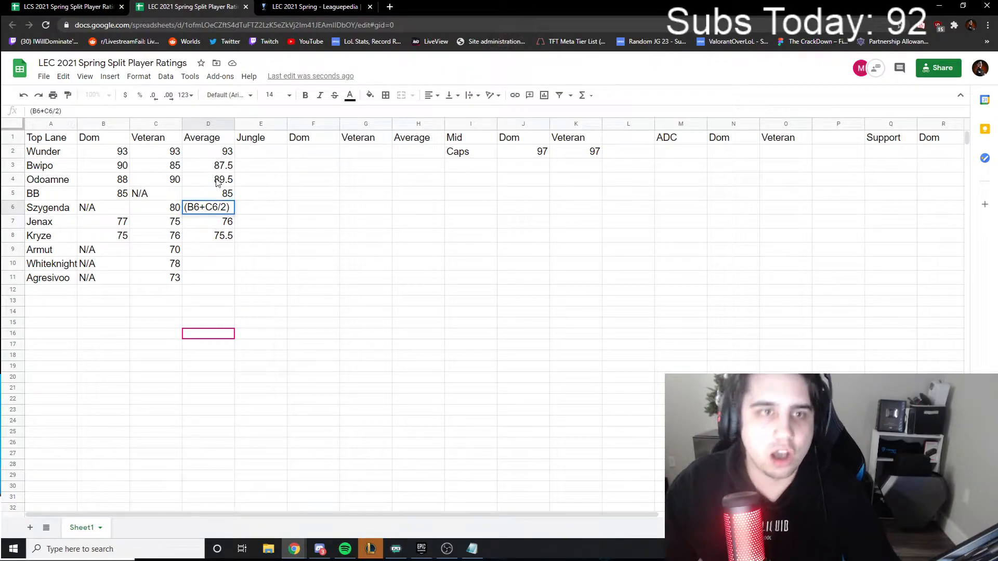
Correct Szygenda's average in D6 to the formula =(B6+C6)/2.
key(Backspace)
text())
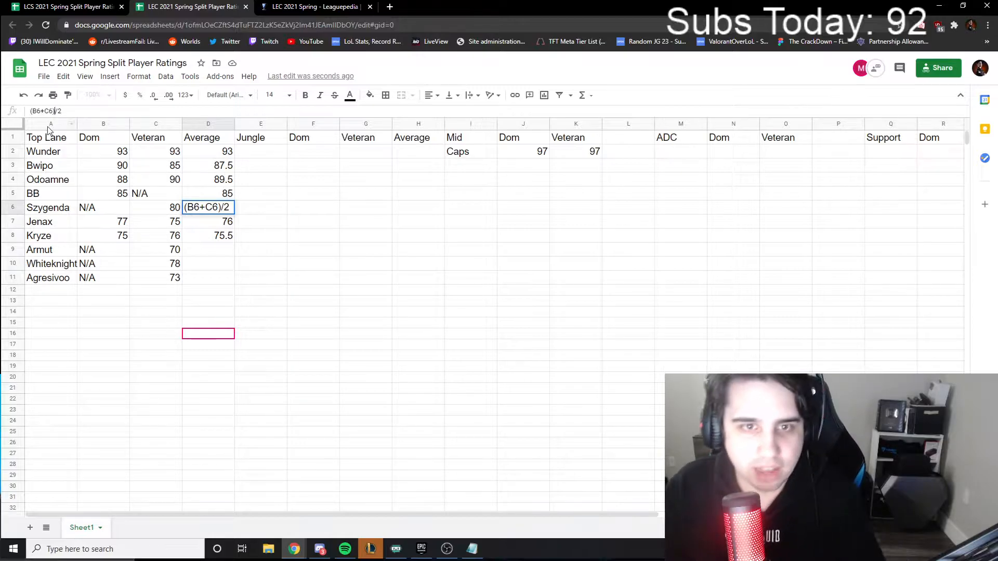
mouse_move(321, 347)
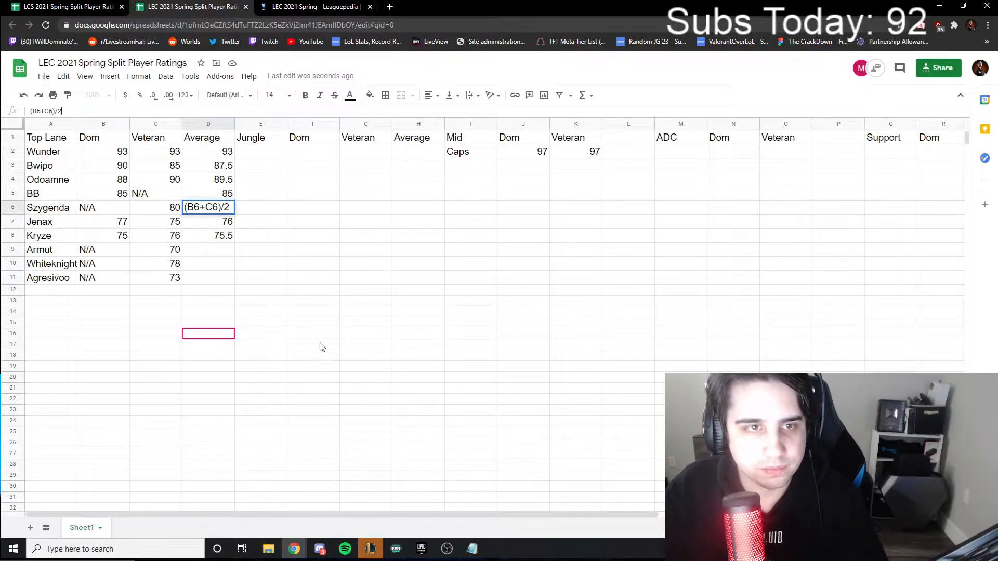
key(enter)
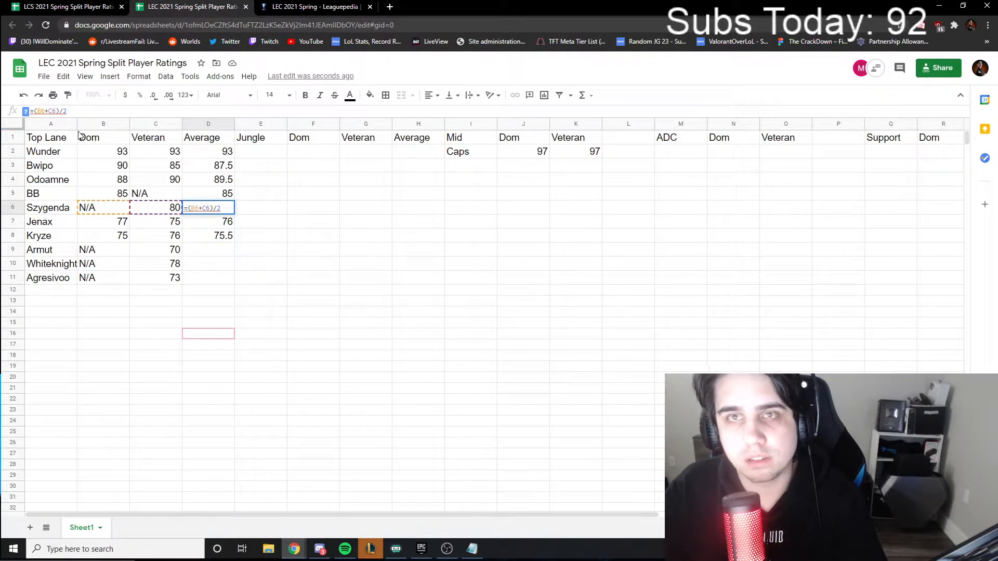
Enter Szygenda's average formula and clear Jenax's average in D7.
key(enter)
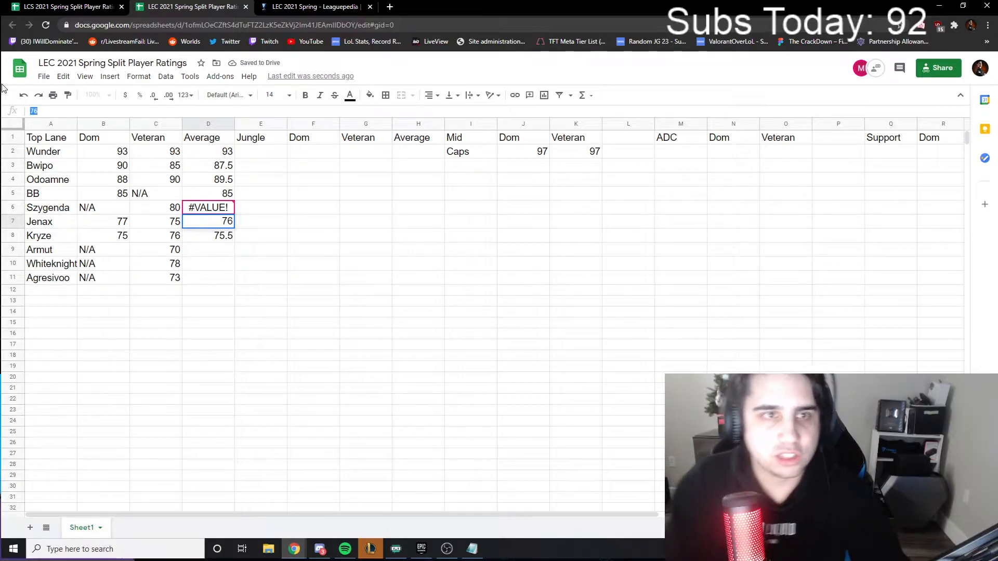
key(Delete)
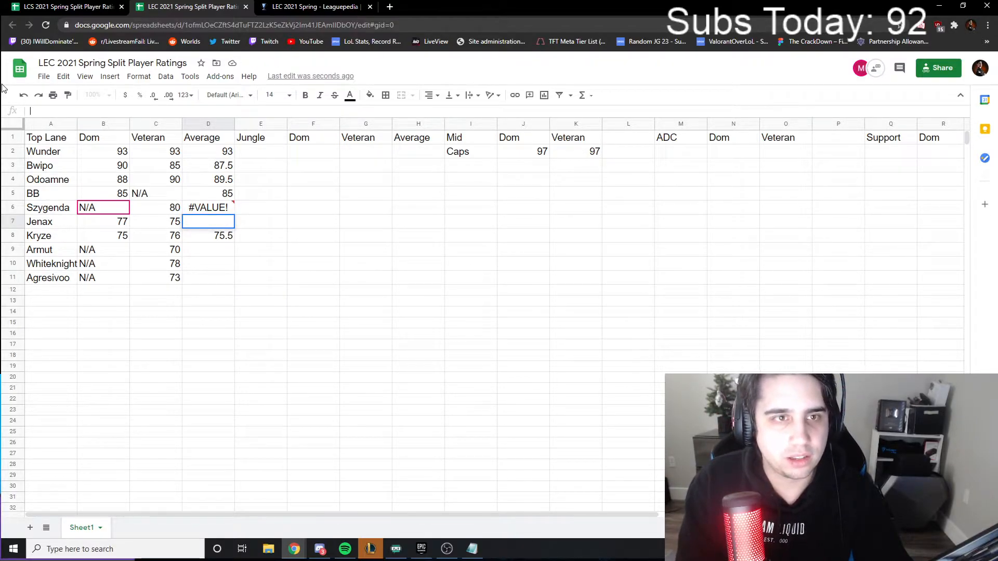
text(()
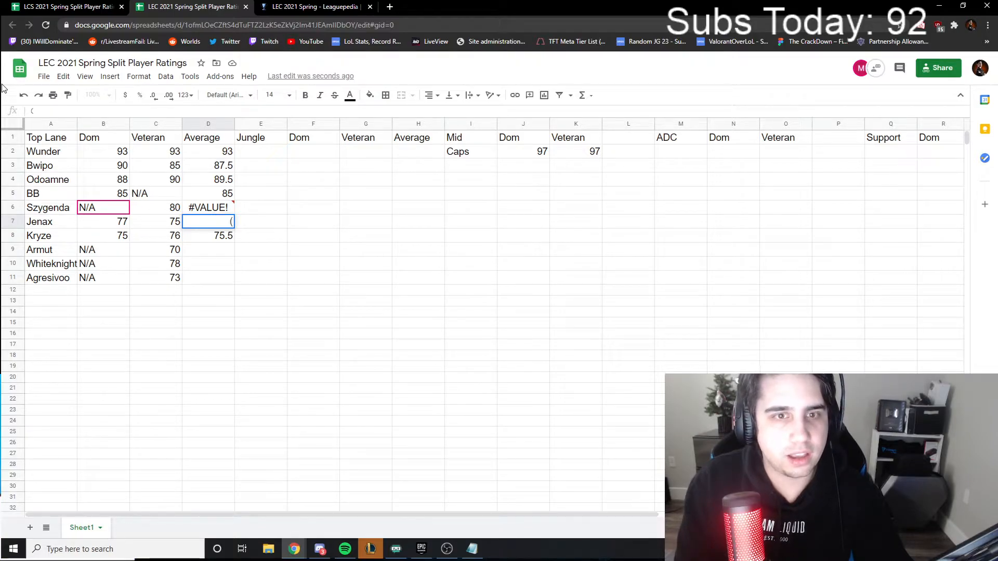
Fix Szygenda's average to show 80, then browse the LCS 2021 Spring Split Player Ratings sheet.
click(208, 207)
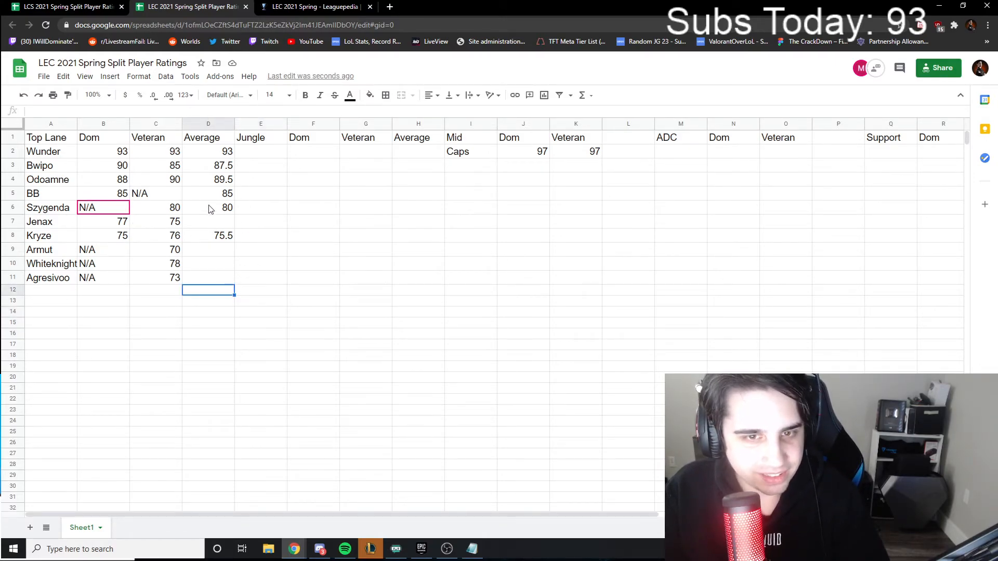
click(64, 7)
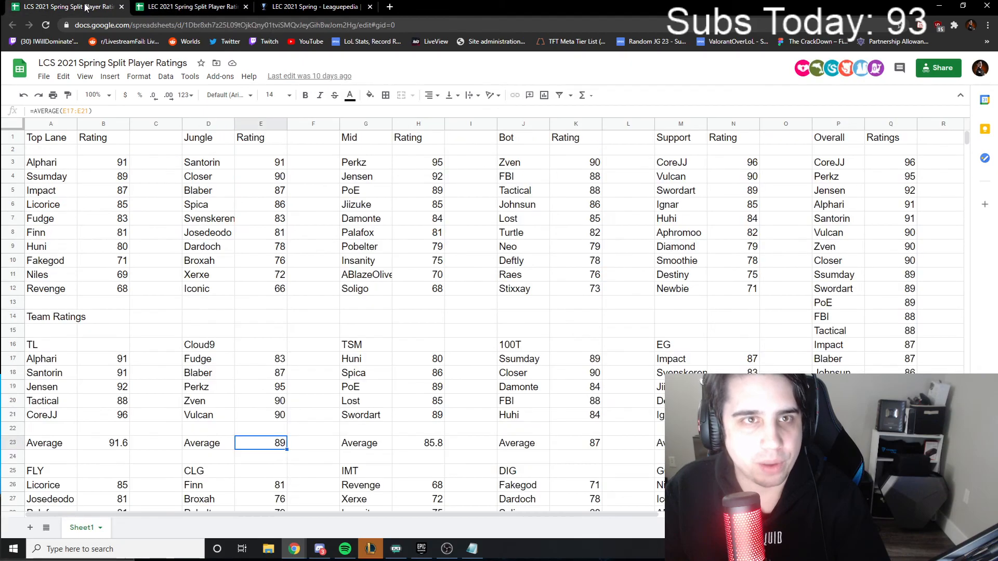
scroll(down, 3)
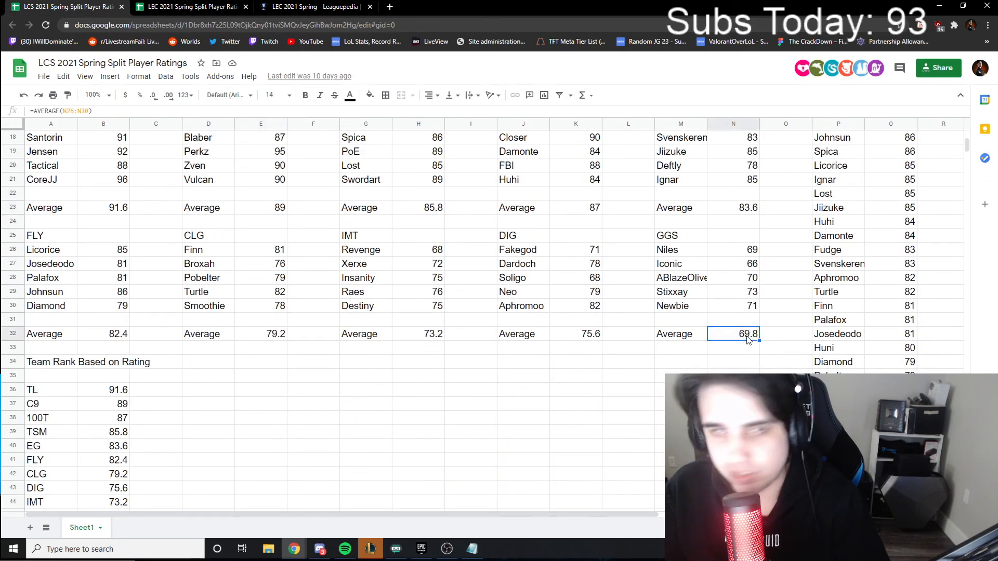